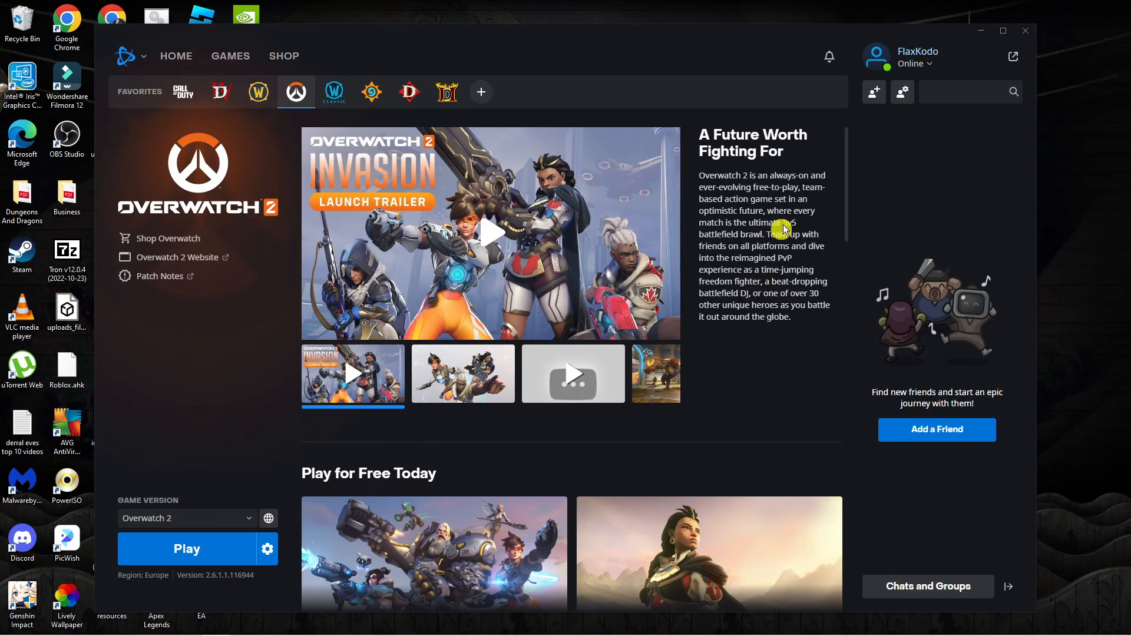
pyautogui.moveTo(575, 171)
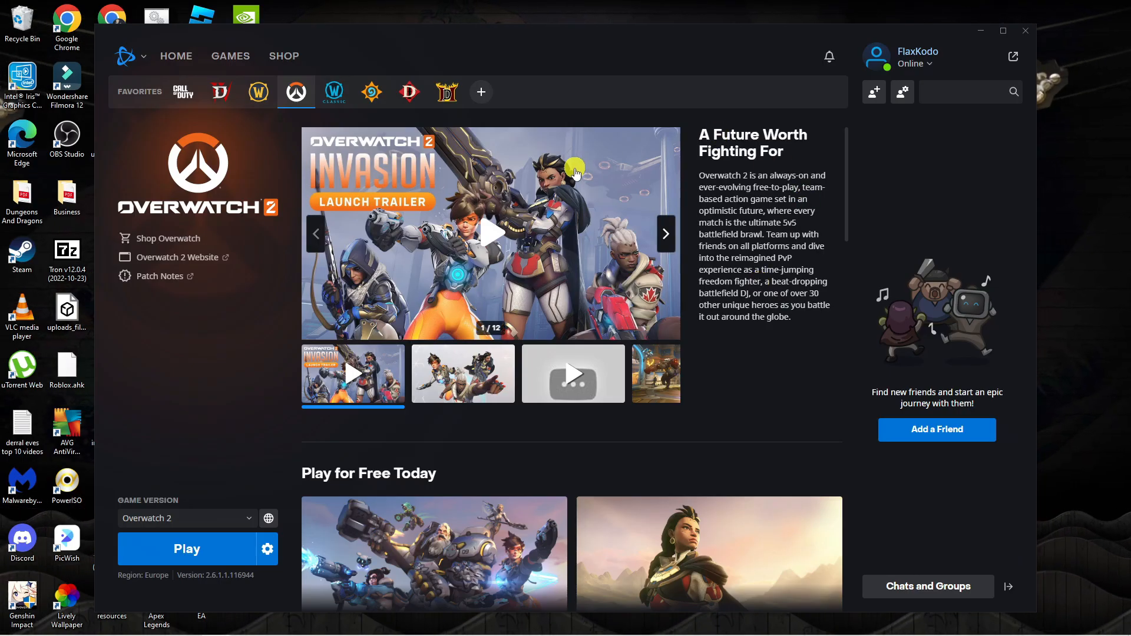
pyautogui.moveTo(308, 375)
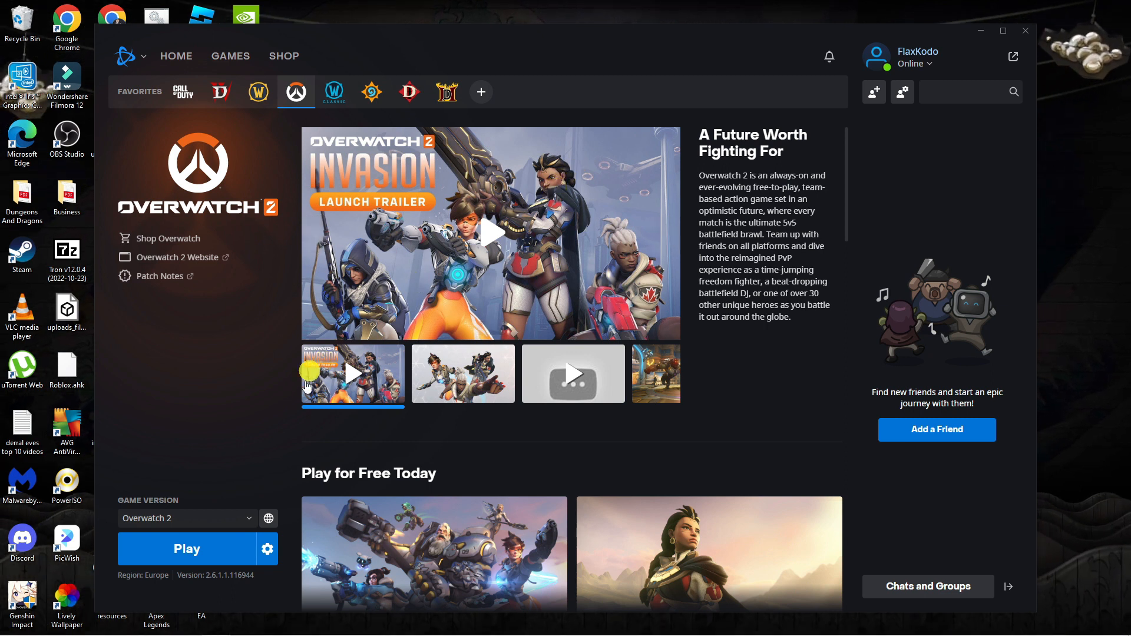
pyautogui.moveTo(221, 593)
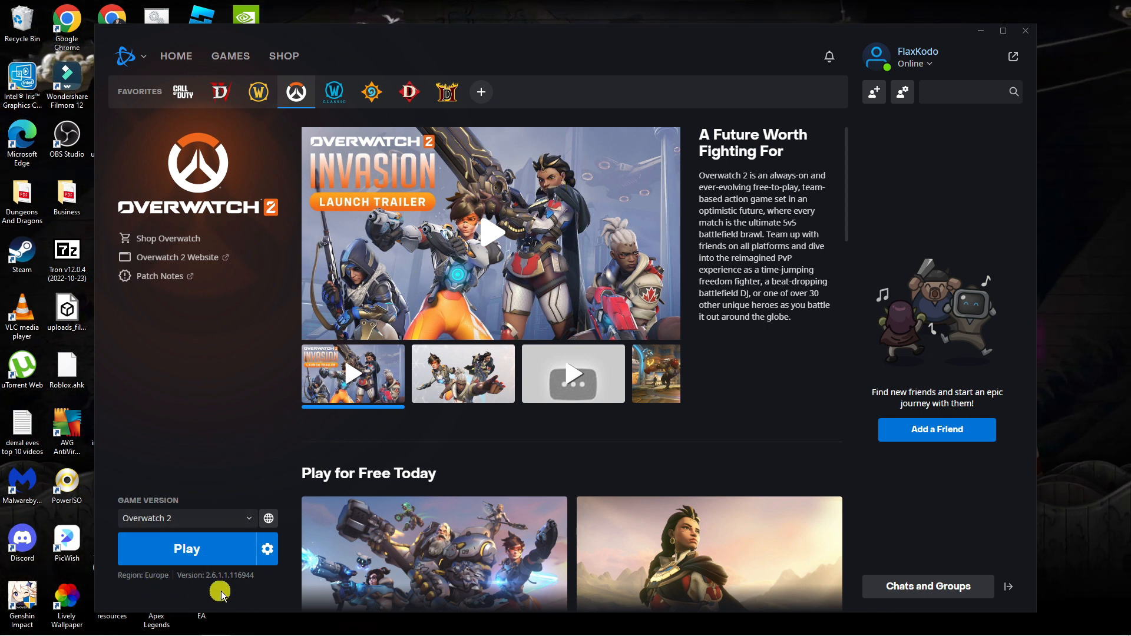
pyautogui.moveTo(274, 516)
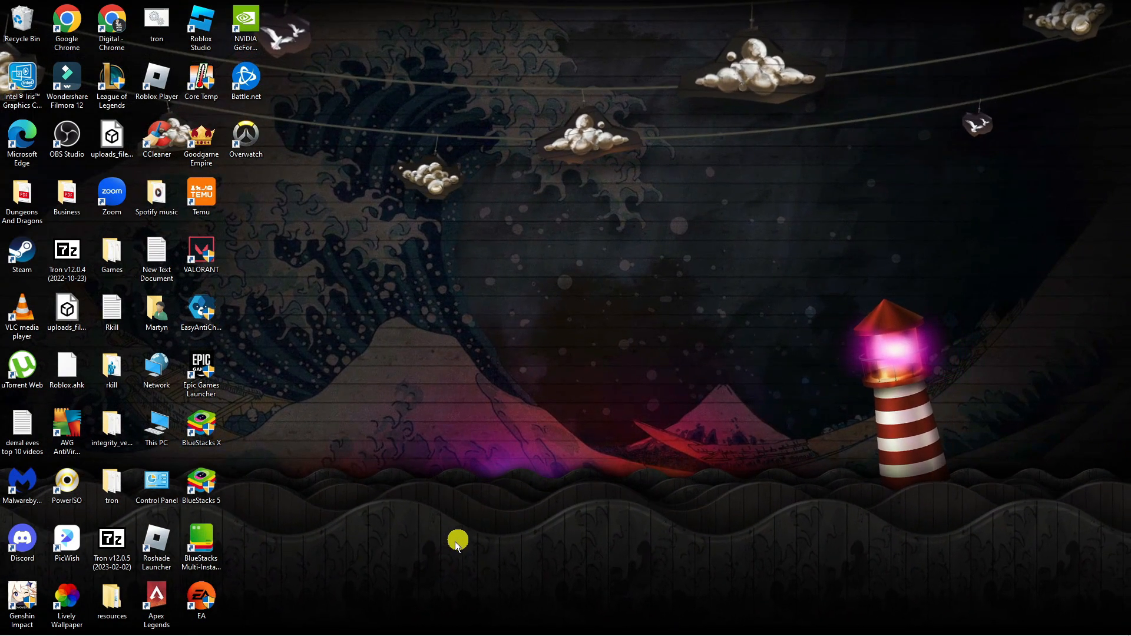
pyautogui.moveTo(306, 602)
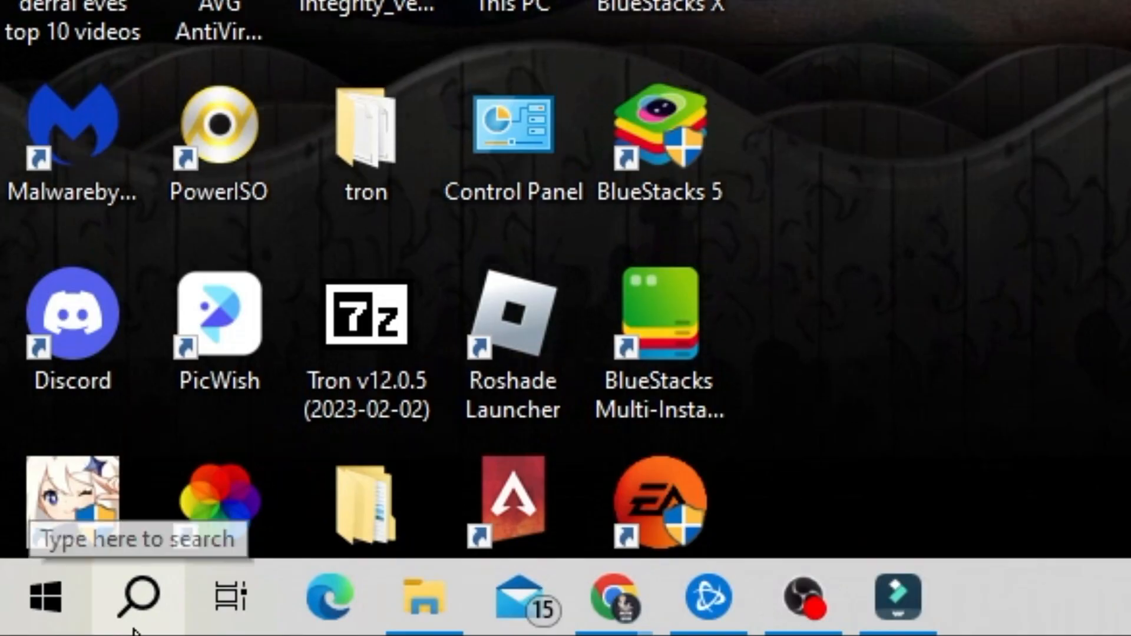
# Find and launch the Run app through Windows Search.
pyautogui.click(136, 598)
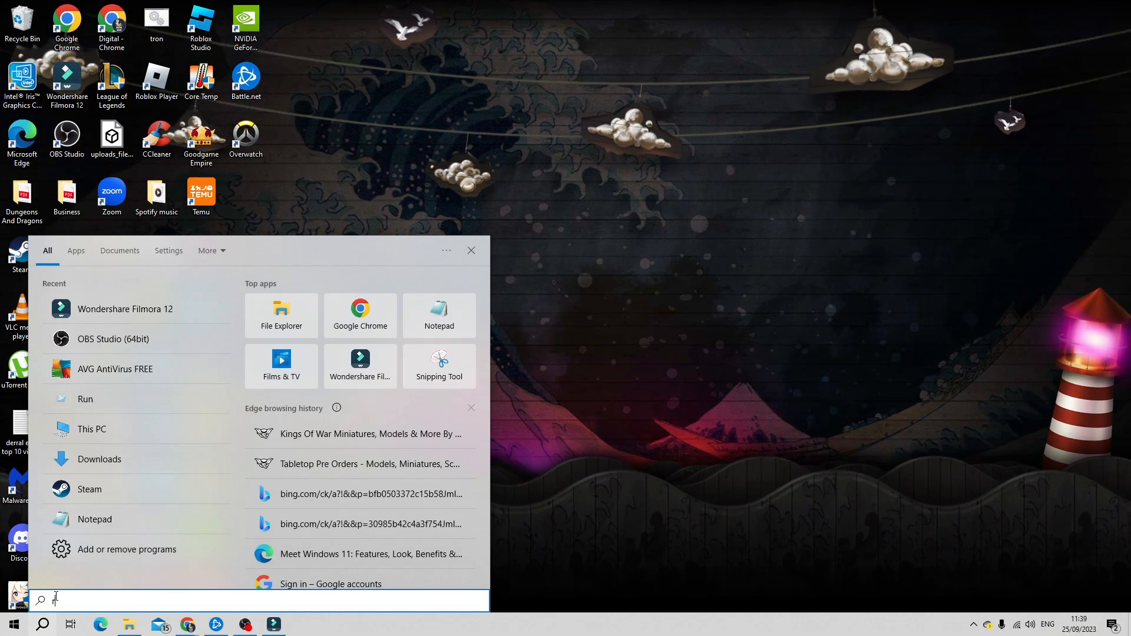
pyautogui.write('run')
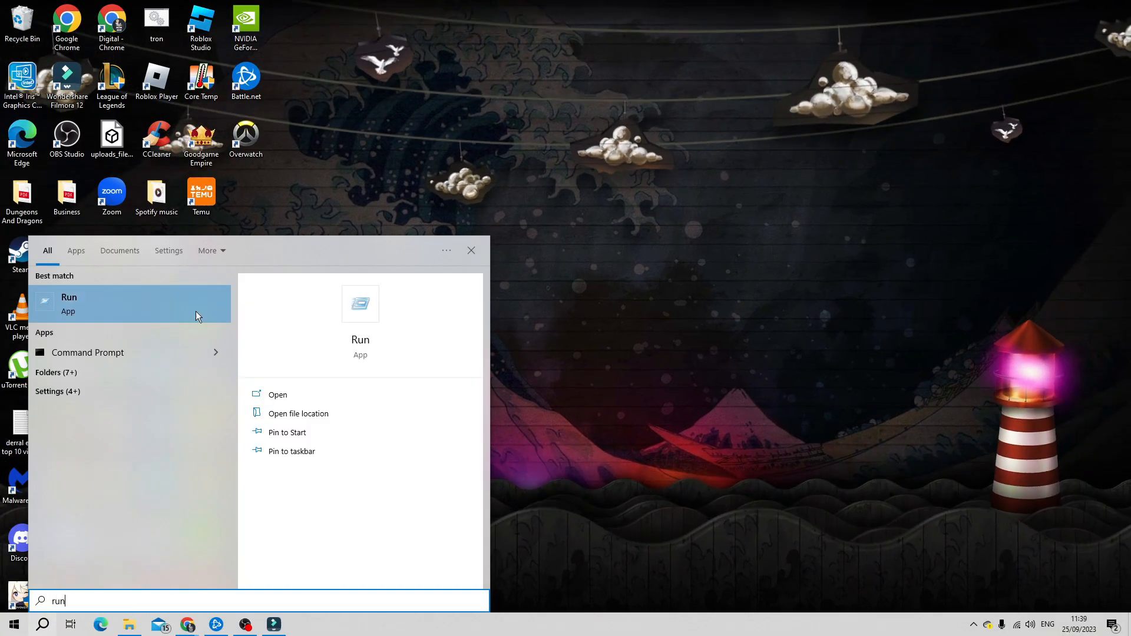
pyautogui.click(277, 395)
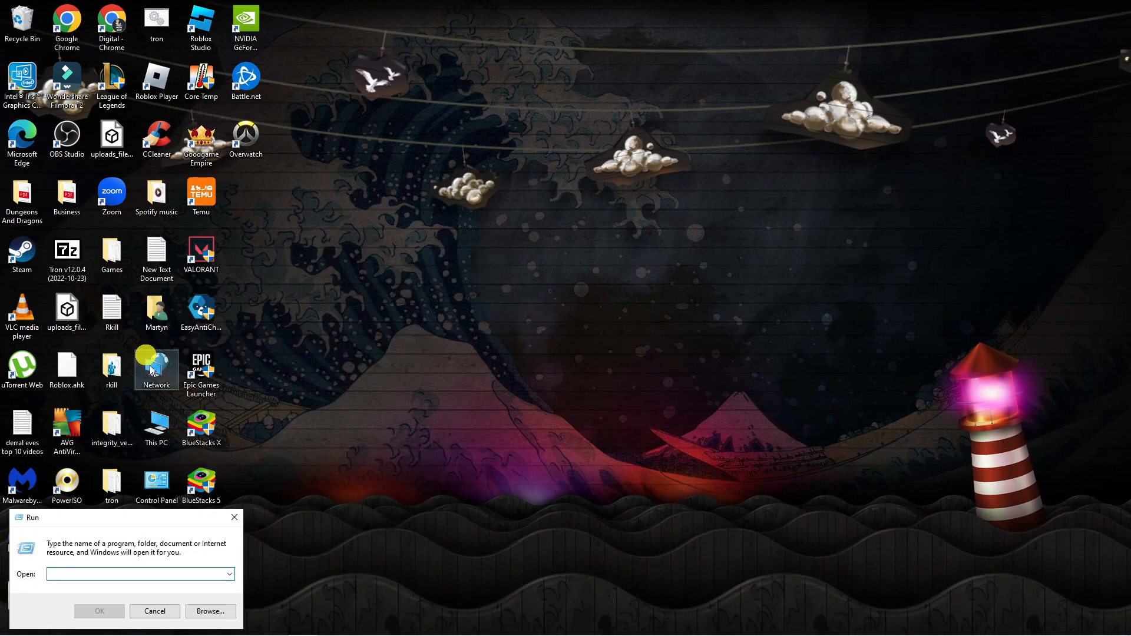
# Submit the msconfig command in Run to launch System Configuration.
pyautogui.write('m')
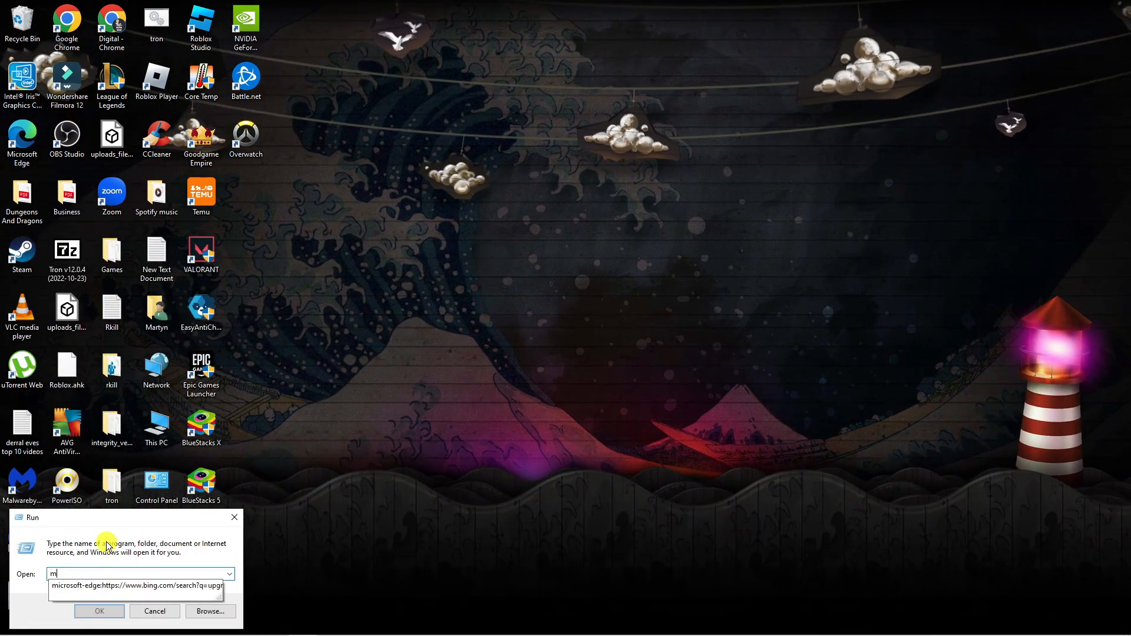
pyautogui.write('sconfig')
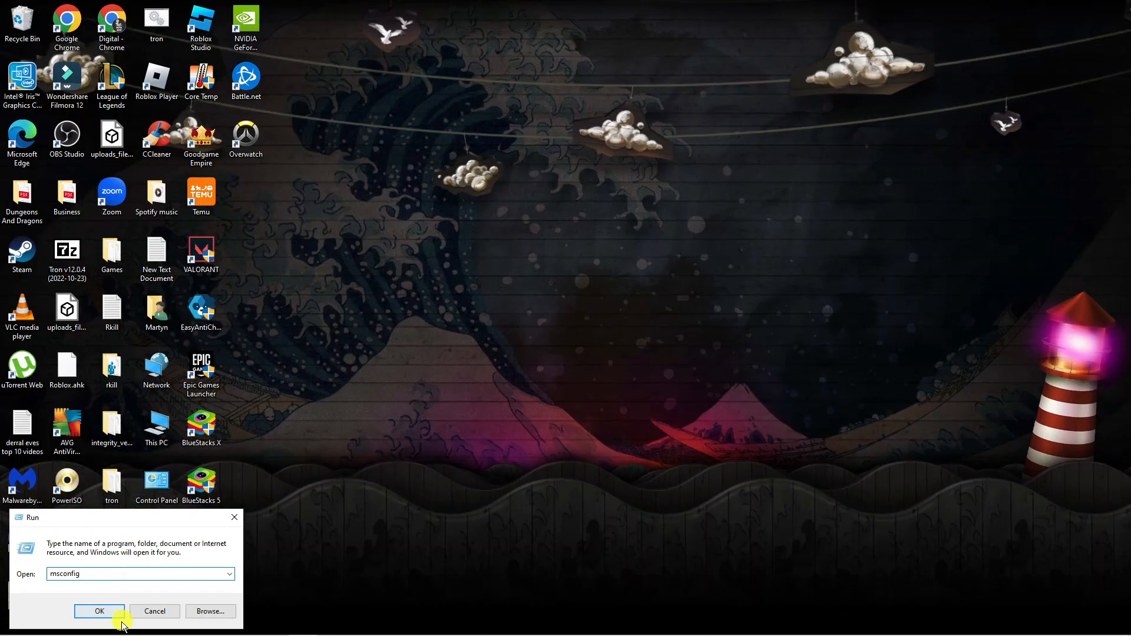
pyautogui.click(99, 612)
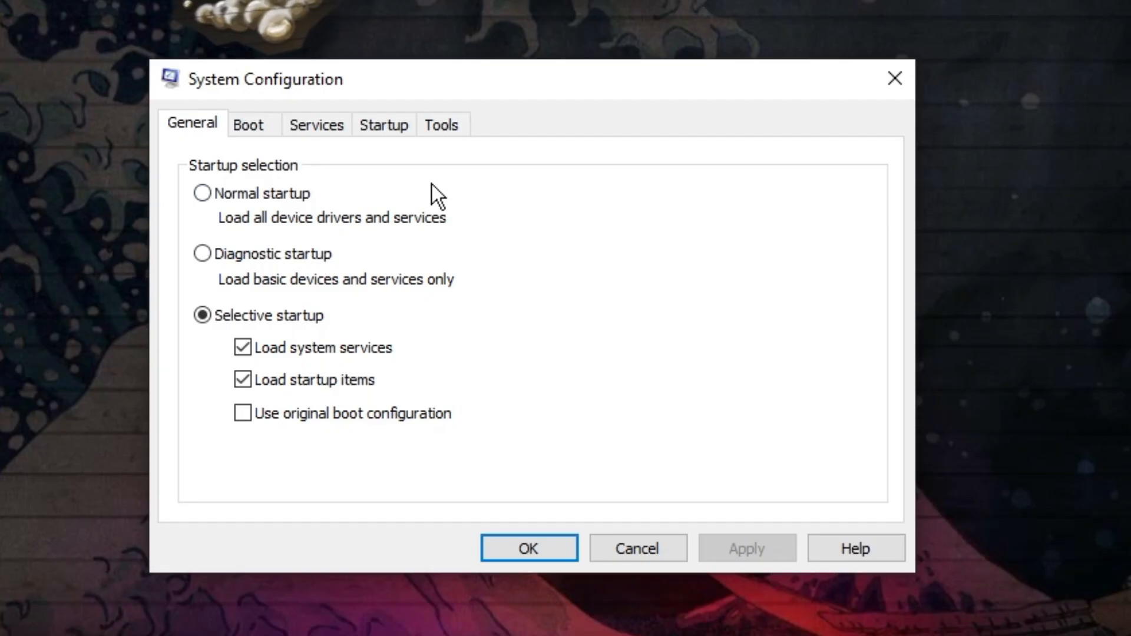
pyautogui.moveTo(347, 119)
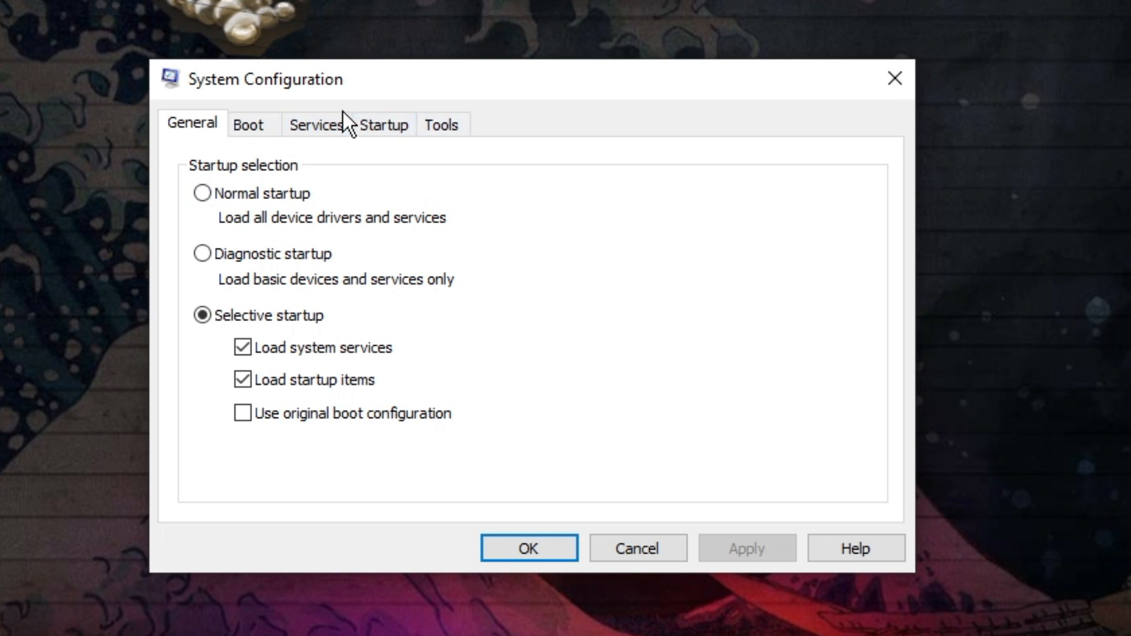
# Hide all Microsoft services in the Services list and untick Apple OS Switch Manager.
pyautogui.click(316, 124)
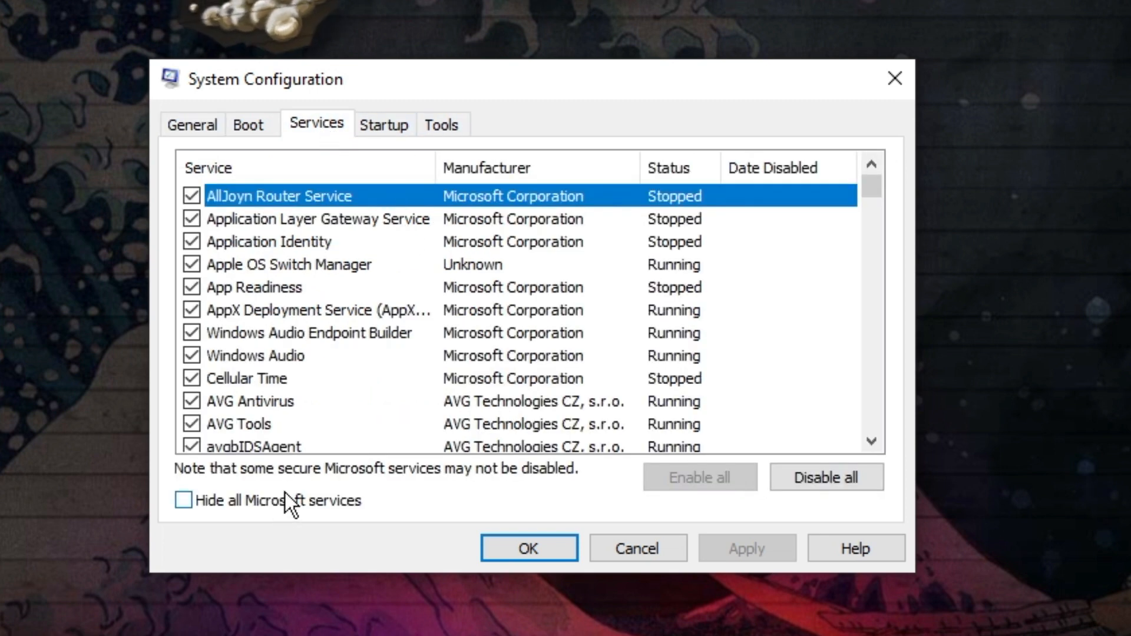
pyautogui.click(182, 500)
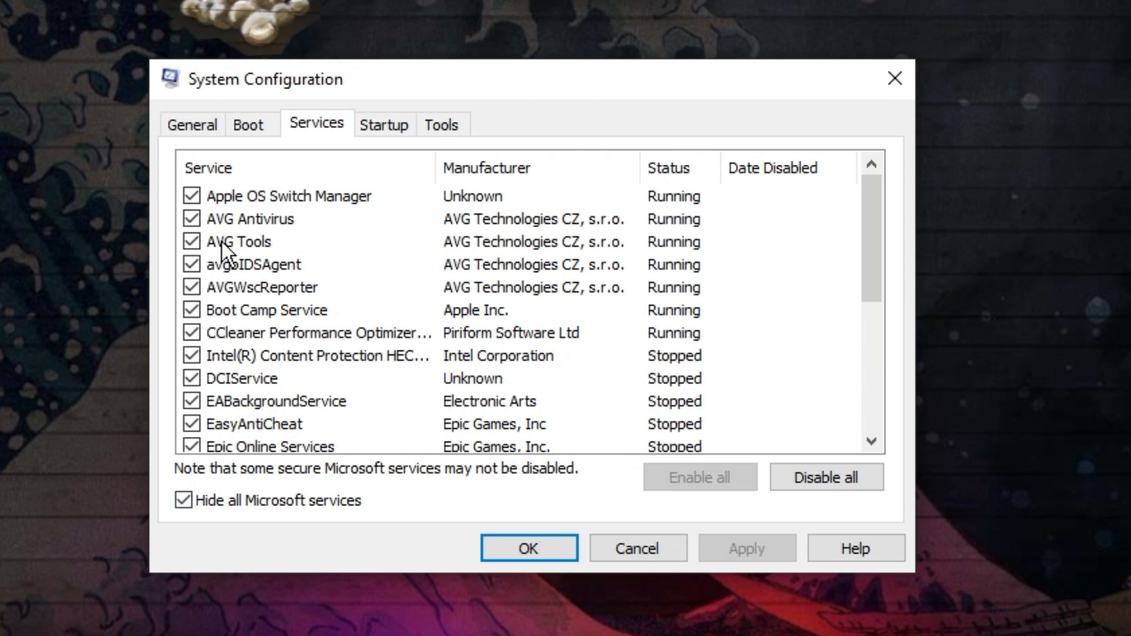
pyautogui.click(192, 195)
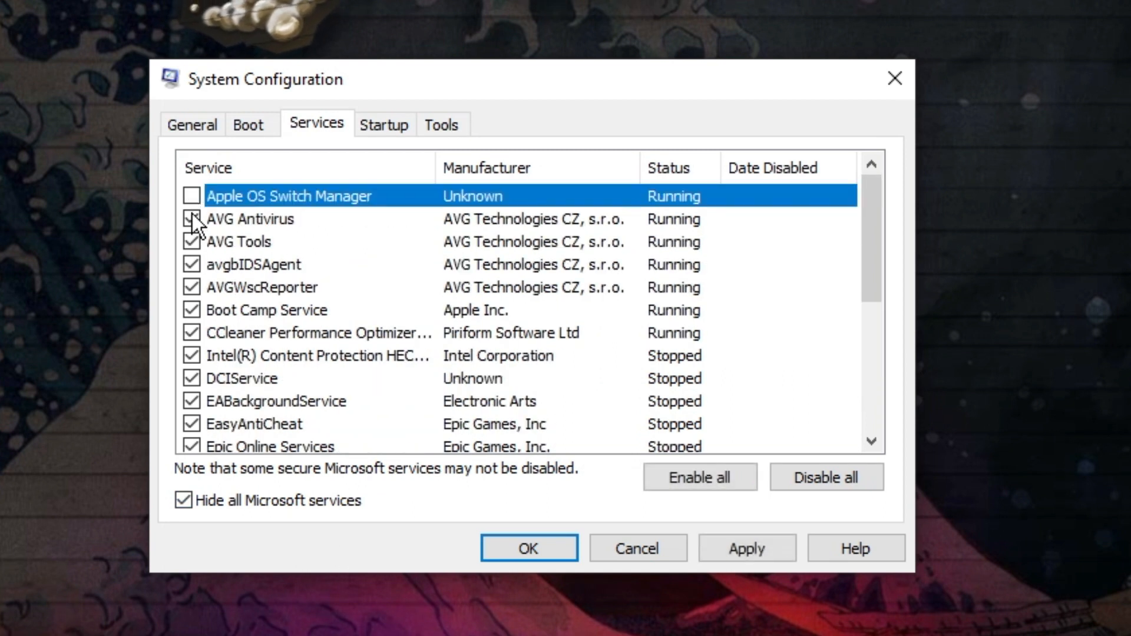
pyautogui.scroll(-3)
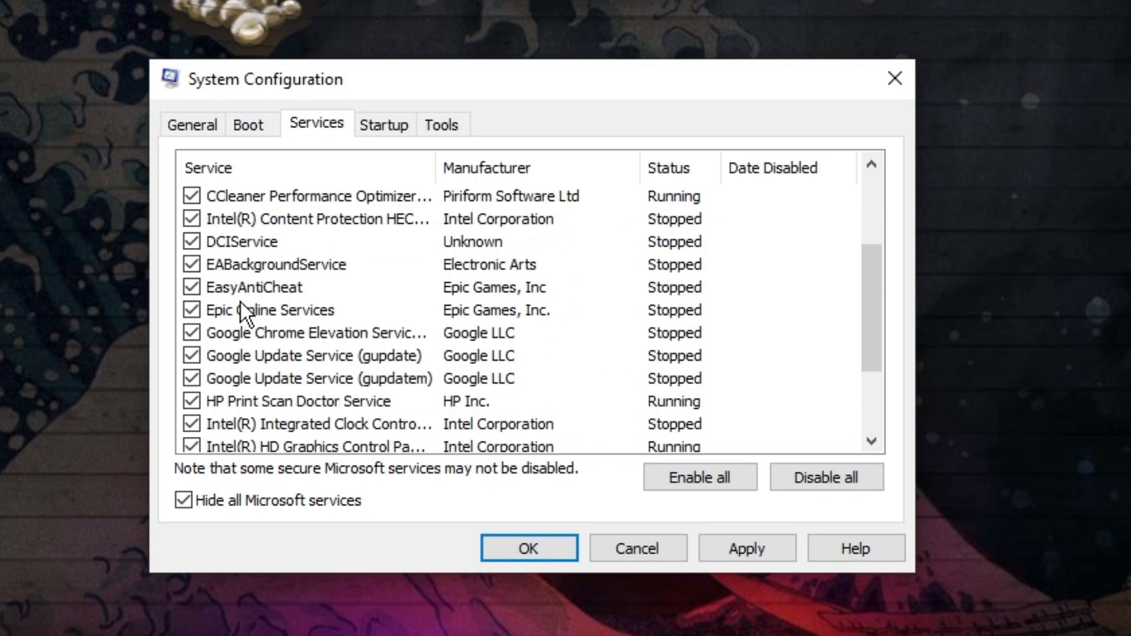
pyautogui.scroll(-3)
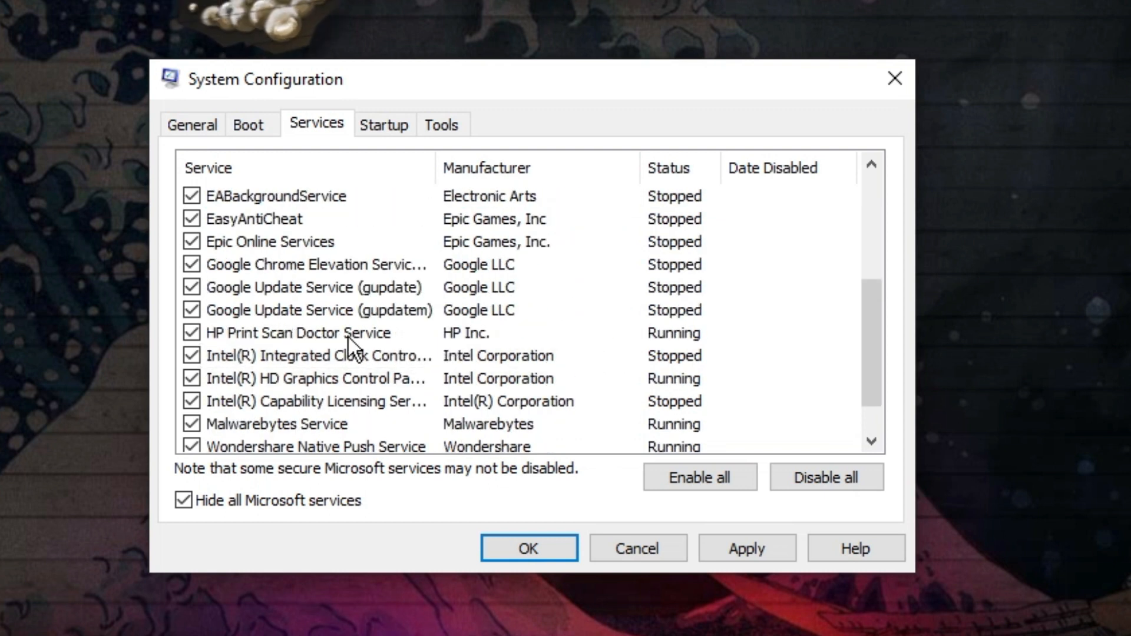
pyautogui.moveTo(346, 332)
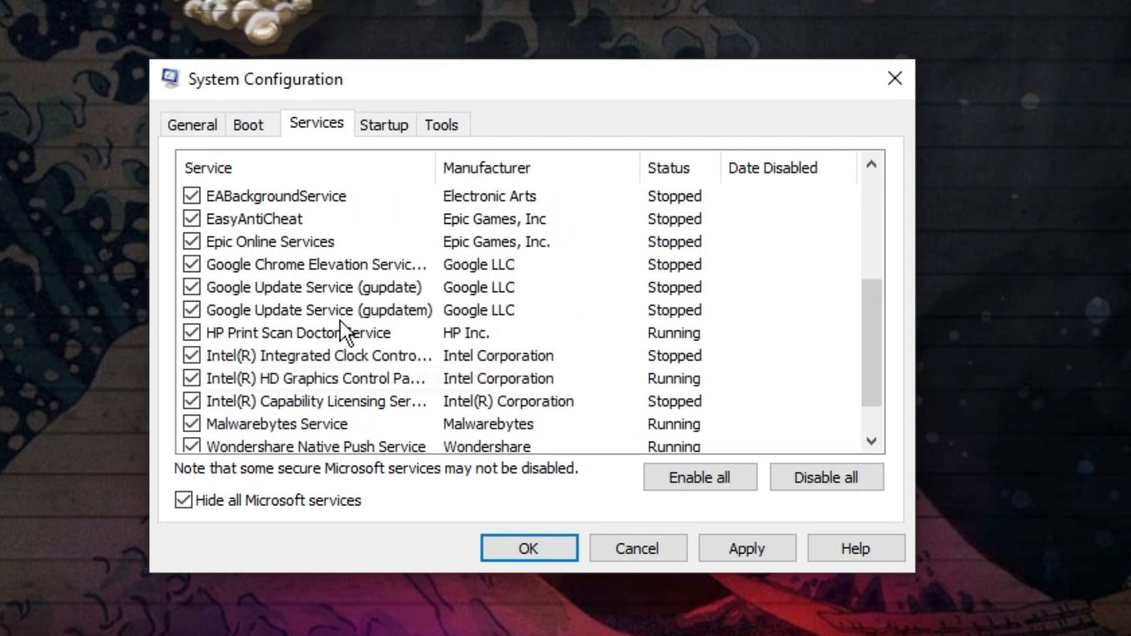
pyautogui.moveTo(204, 387)
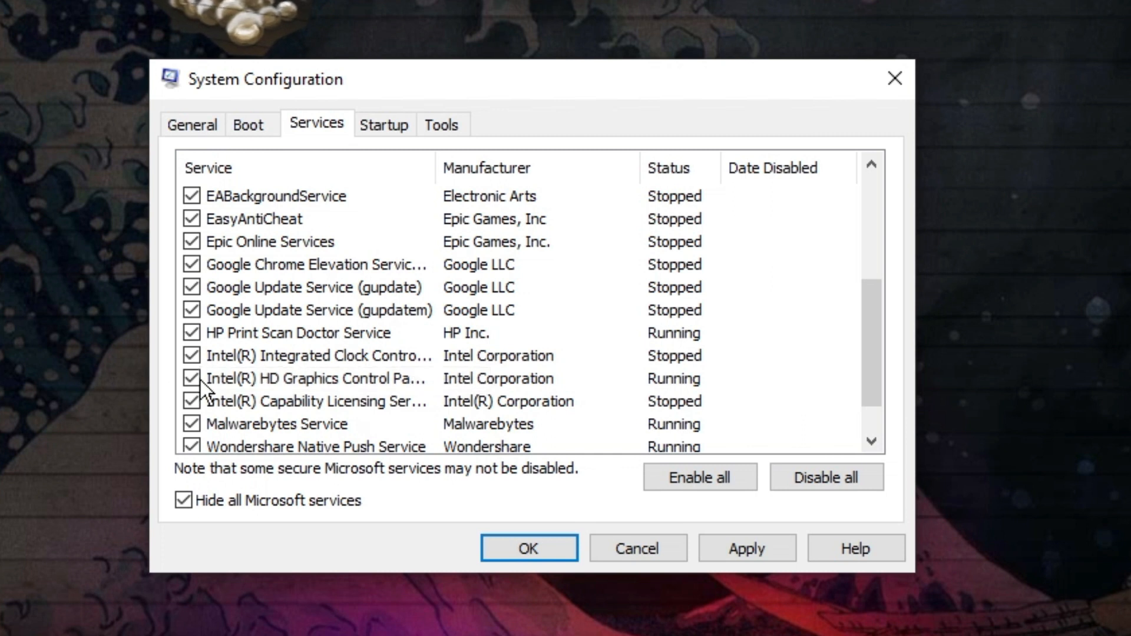
pyautogui.scroll(3)
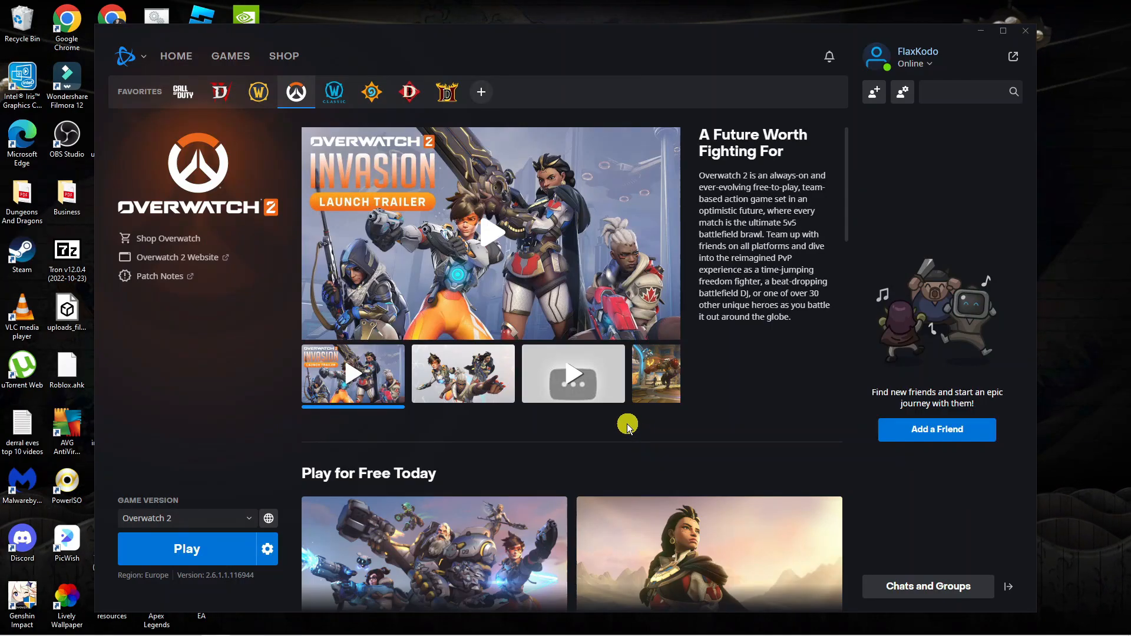
pyautogui.moveTo(281, 416)
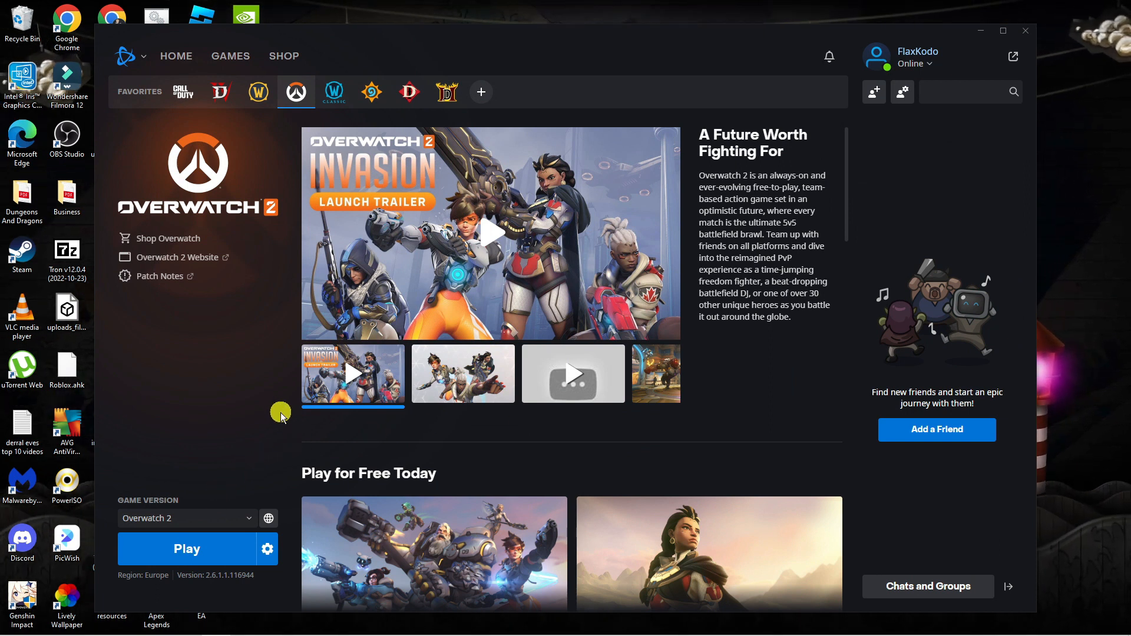
pyautogui.moveTo(259, 407)
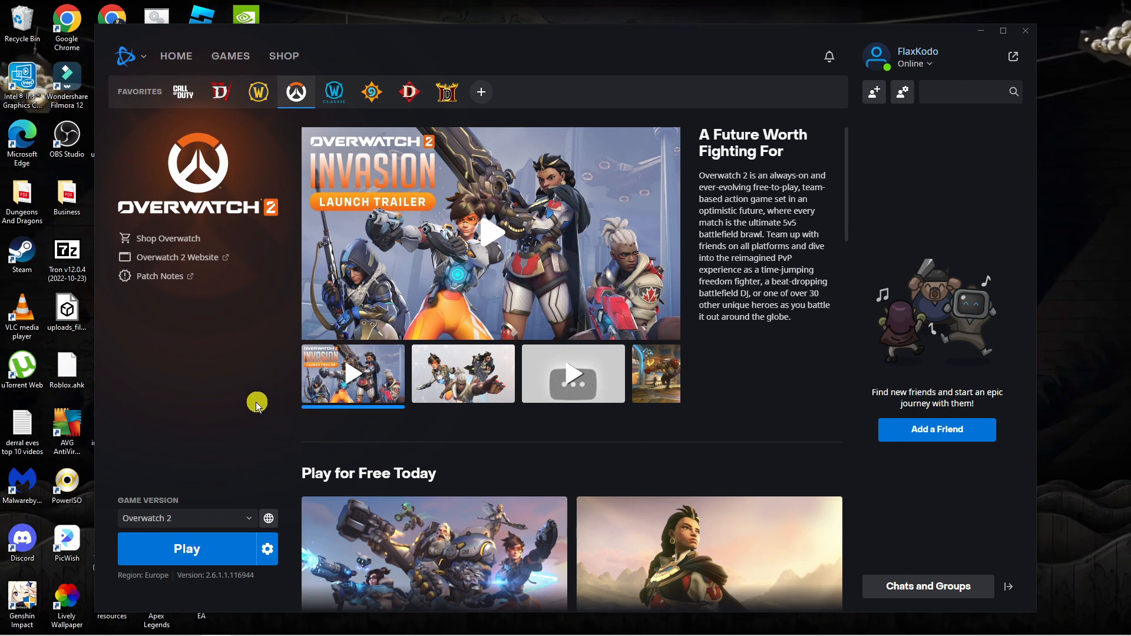
pyautogui.moveTo(263, 381)
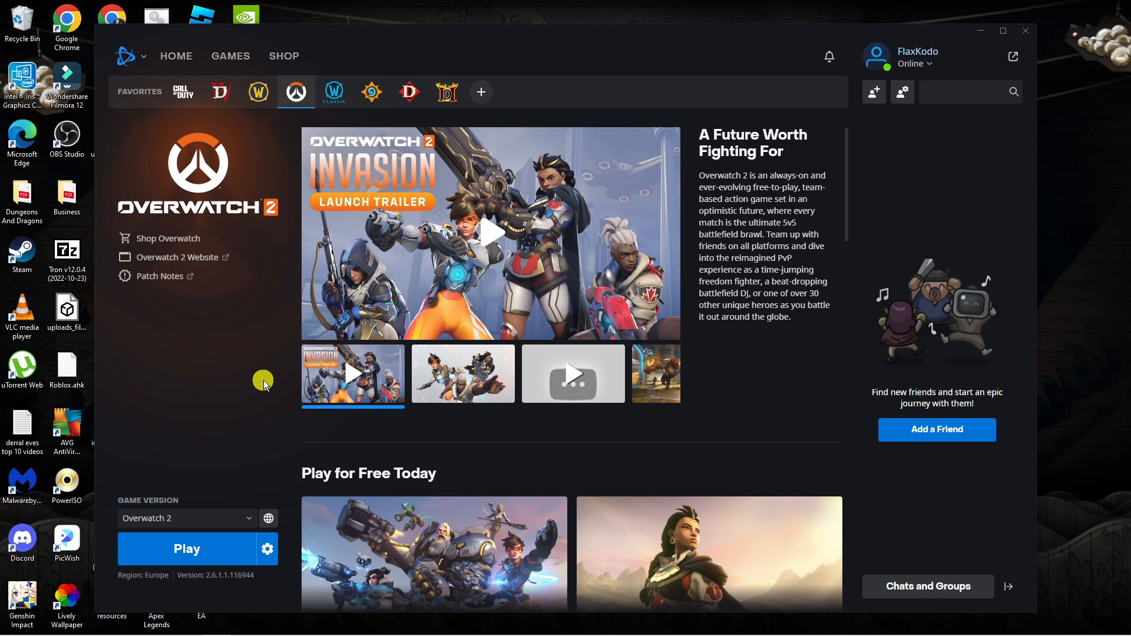